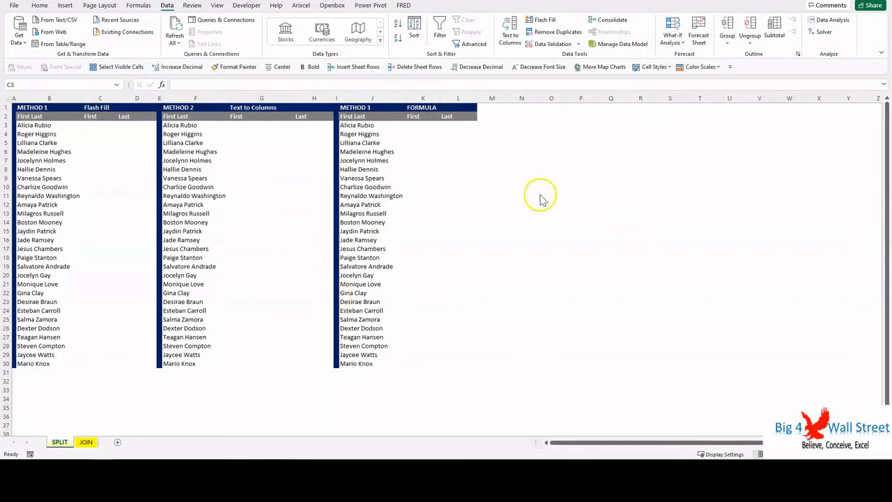
mouse_move(559, 182)
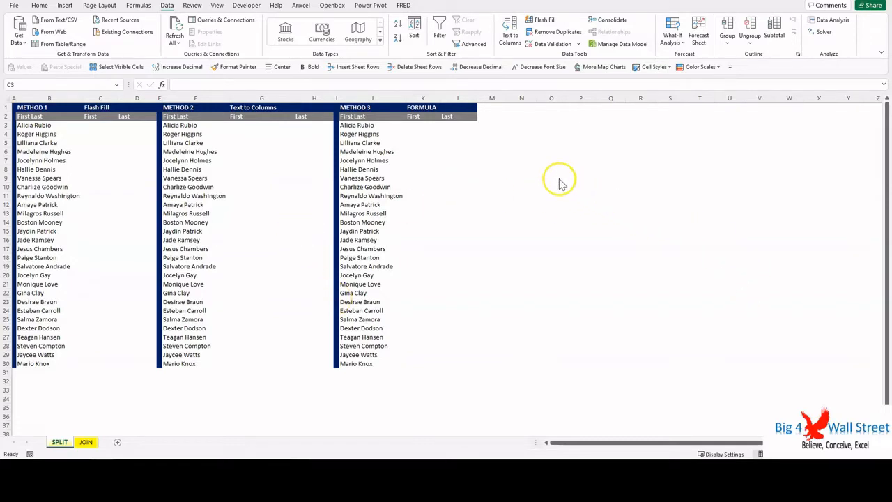
mouse_move(552, 179)
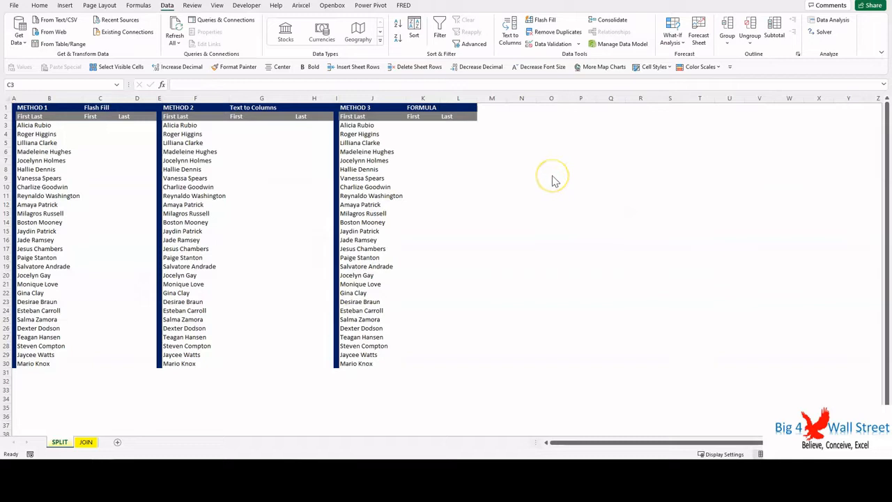
mouse_move(547, 172)
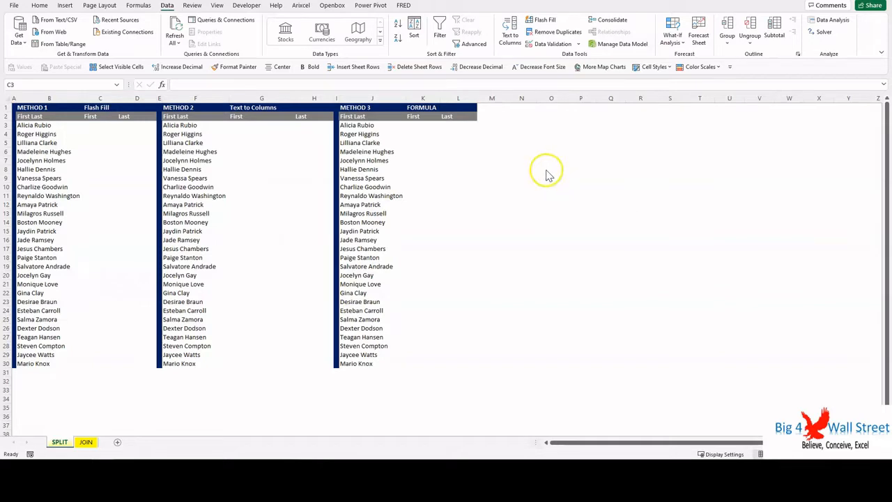
mouse_move(543, 183)
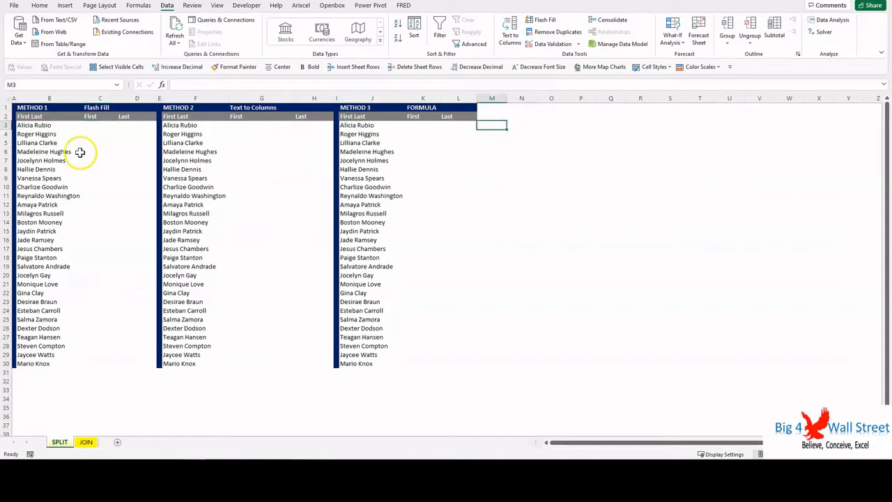
mouse_move(111, 152)
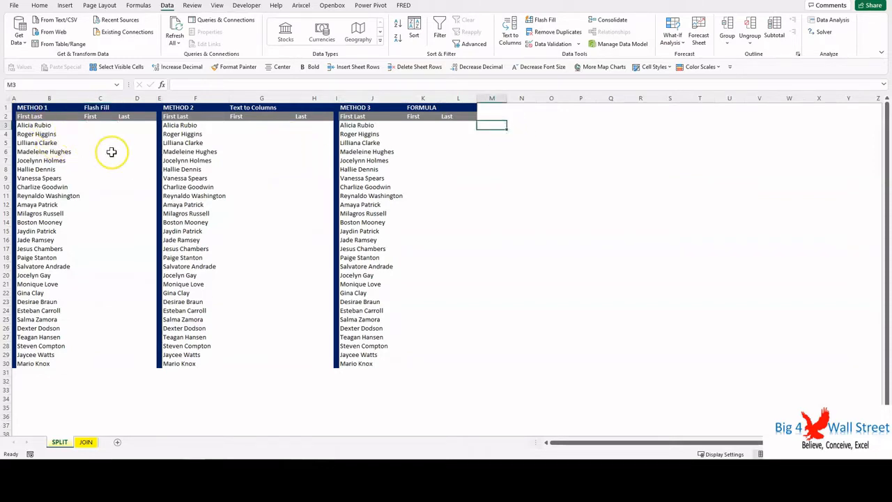
mouse_move(110, 152)
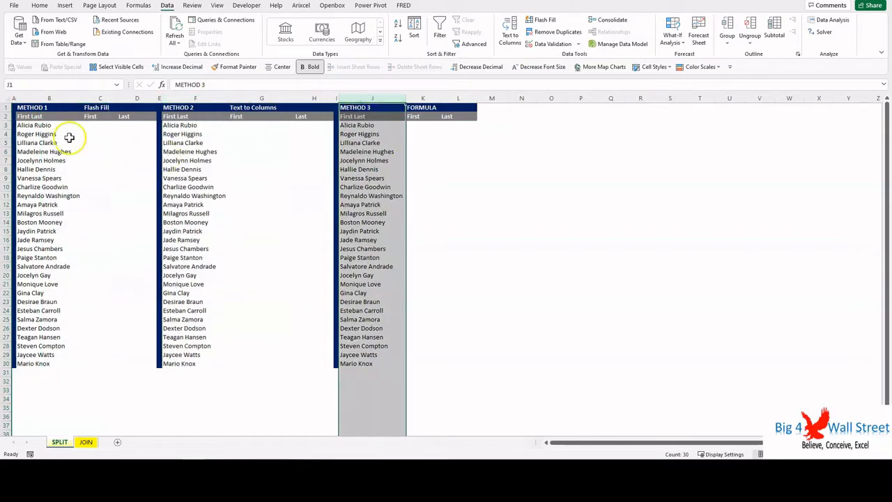
mouse_move(83, 126)
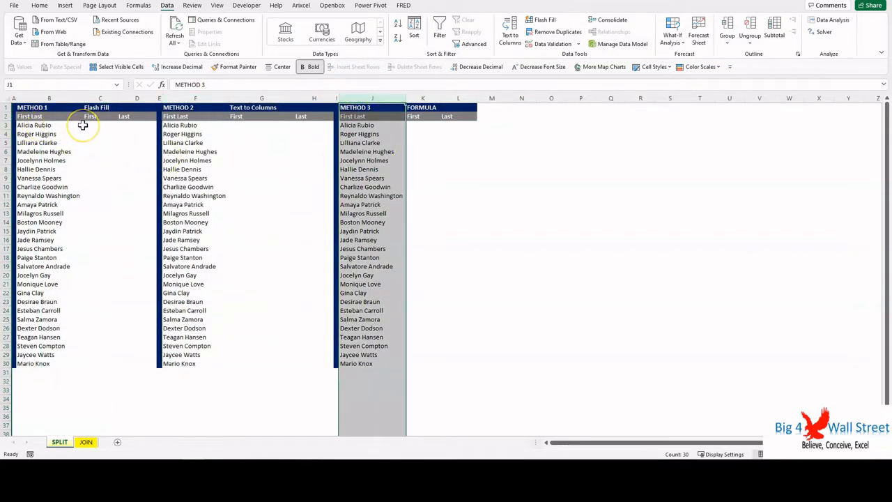
Step: Enter Alicia in C3 and Flash Fill the remaining first names
left_click(91, 125)
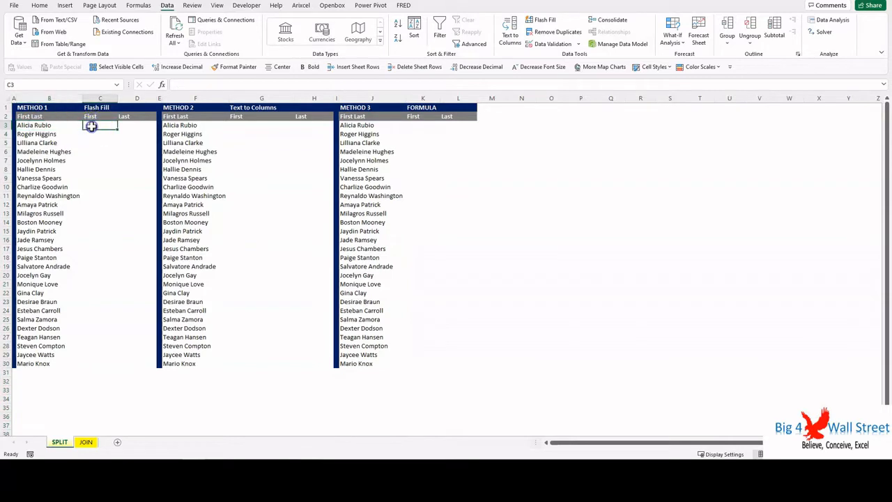
left_click(123, 125)
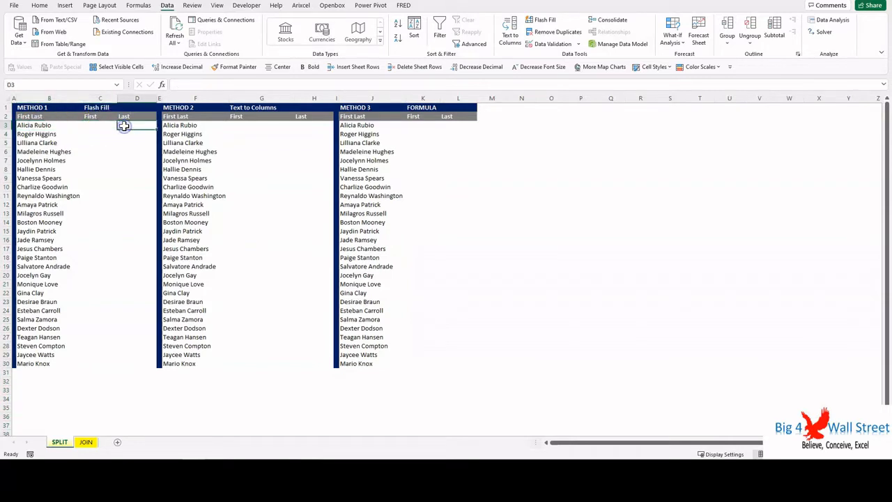
left_click(99, 125)
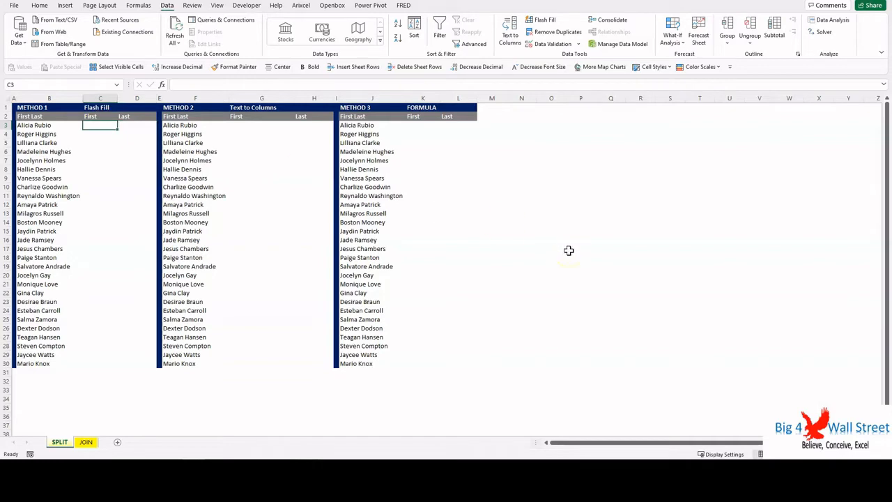
type("Alicia")
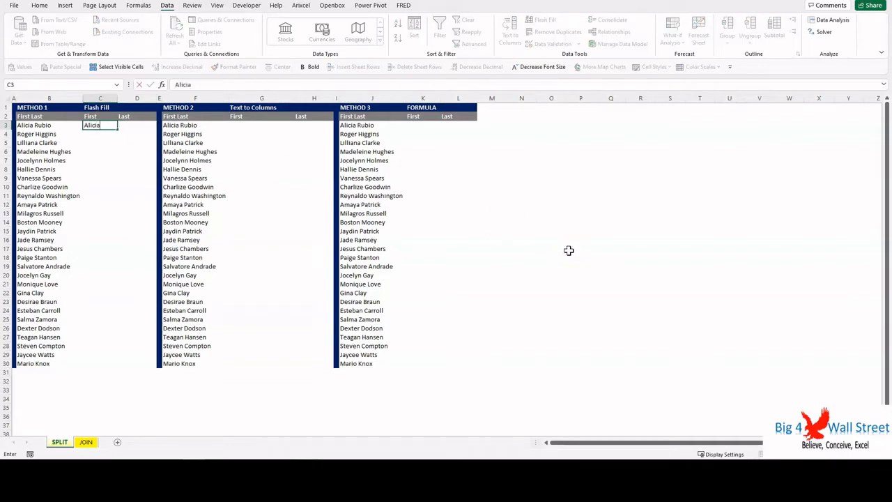
key("Enter")
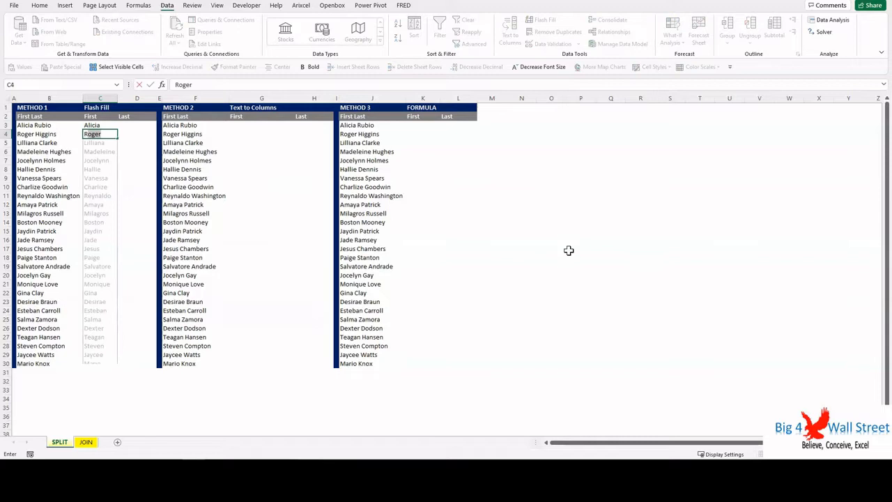
key("Enter")
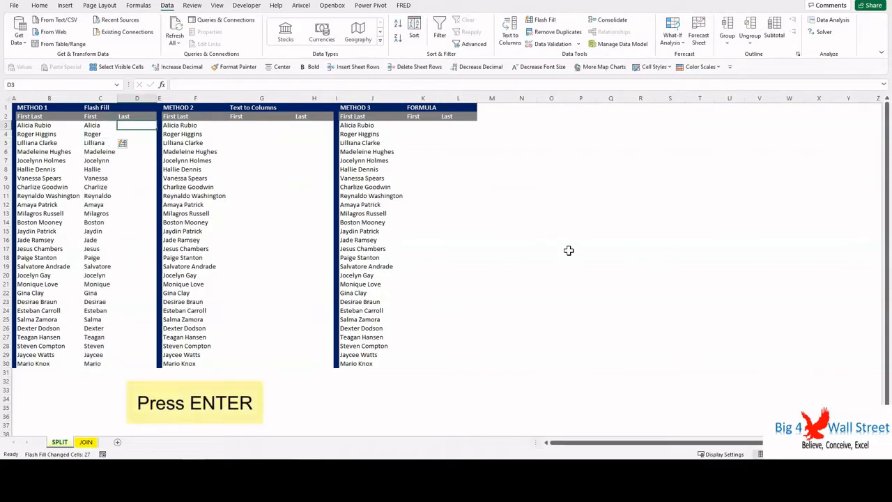
Step: Enter Rubio in D3 and Flash Fill the remaining last names
type("Rubio")
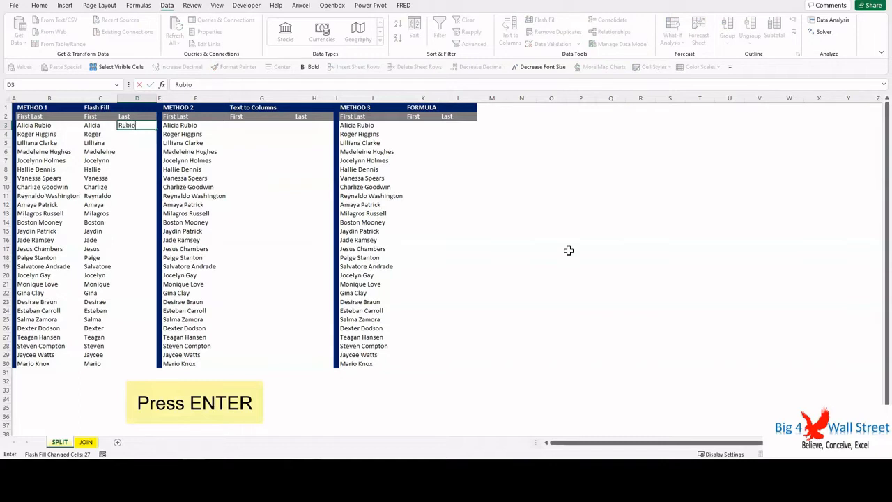
key("enter")
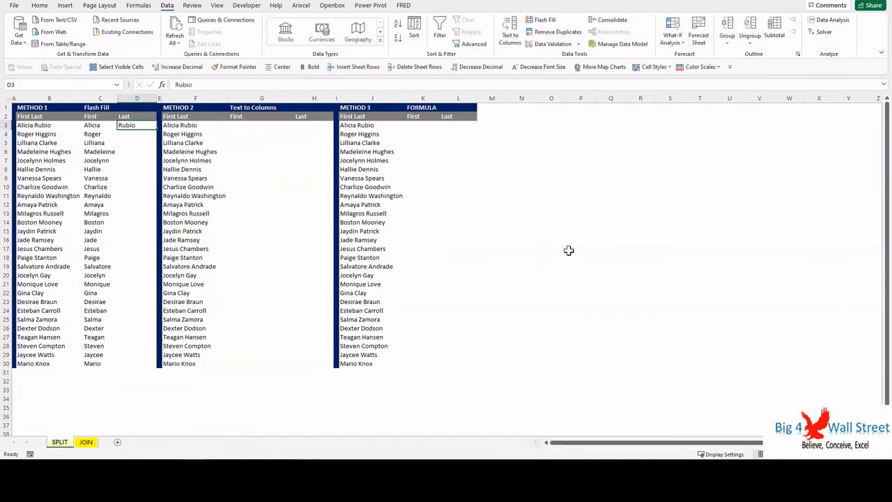
key("ctrl+e")
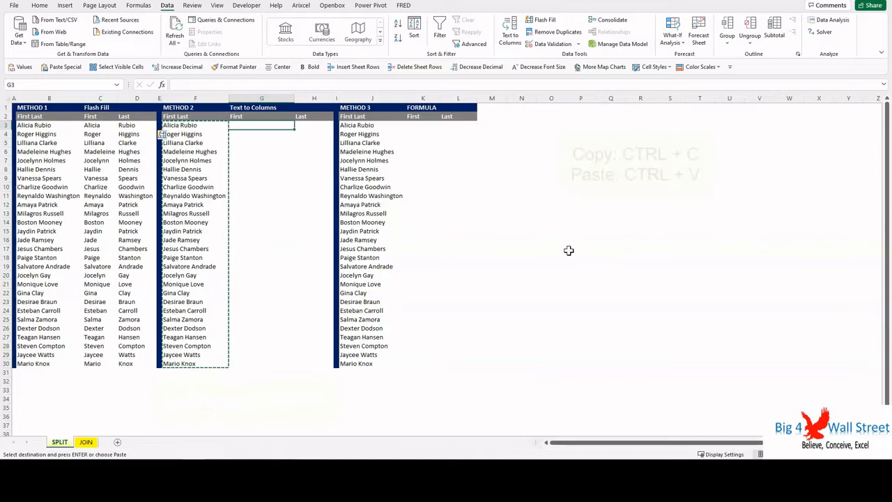
Step: Paste the full names into G3 and split them at spaces with Text to Columns
key("ctrl+v")
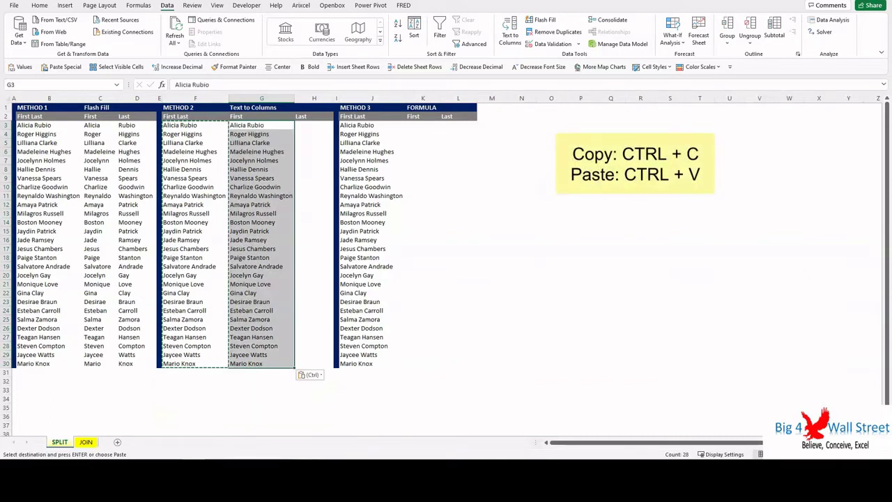
left_click(511, 31)
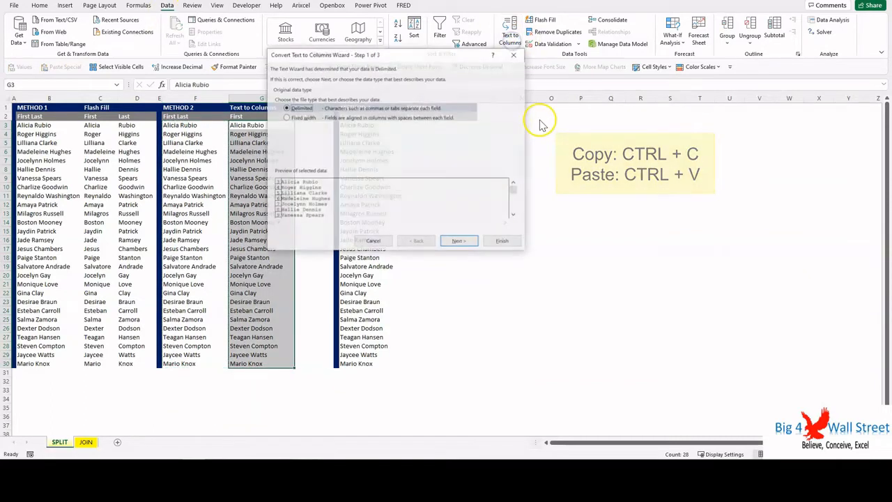
left_click(458, 241)
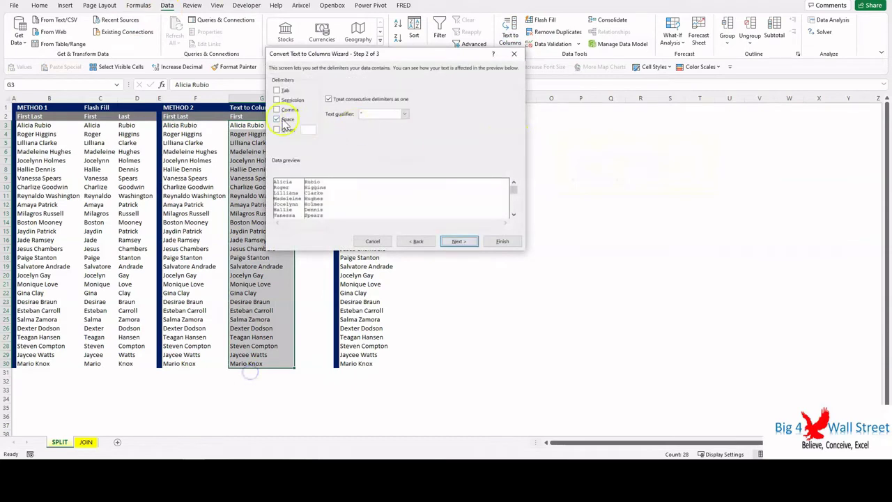
left_click(457, 241)
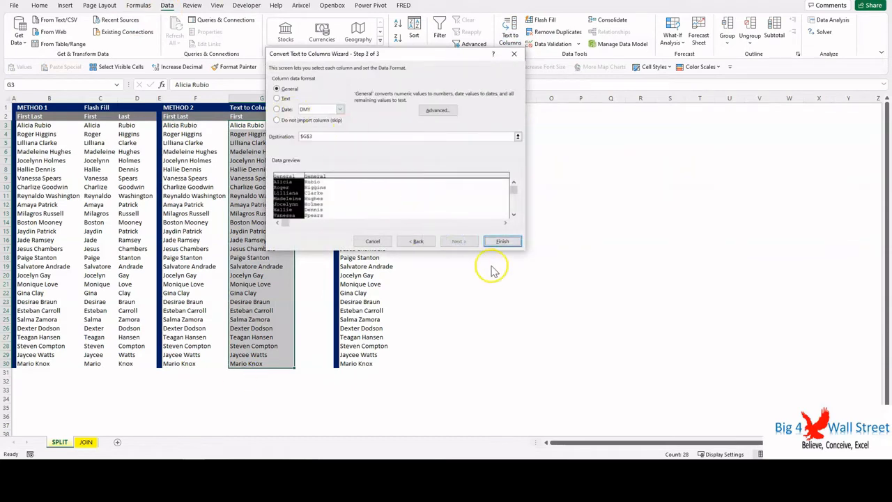
left_click(503, 240)
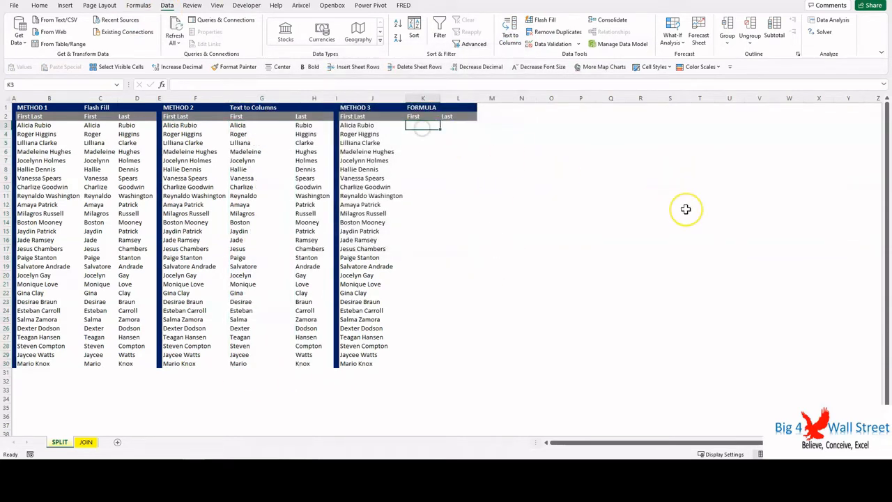
Step: Build a FIND formula locating the space in J3's full name
type("=find")
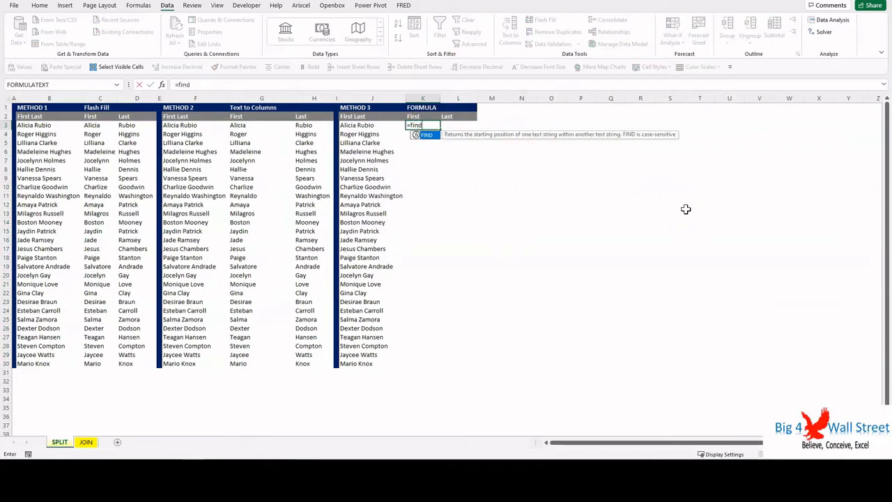
type("(\"")
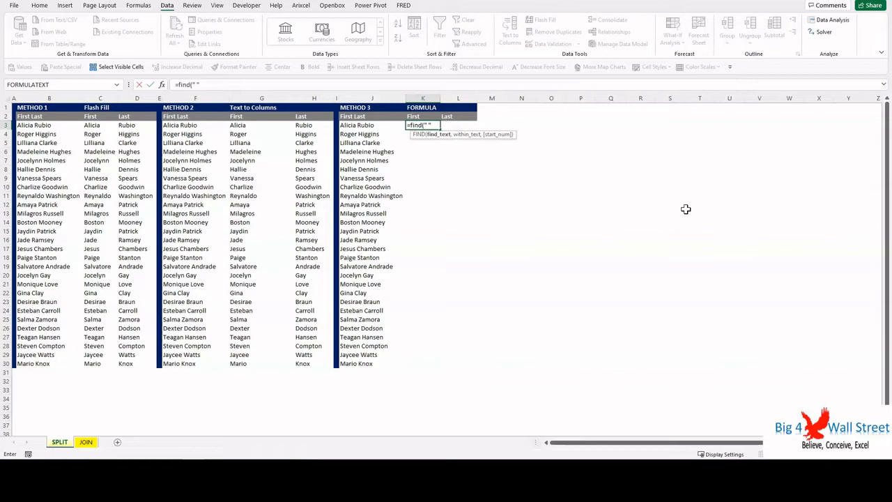
left_click(353, 124)
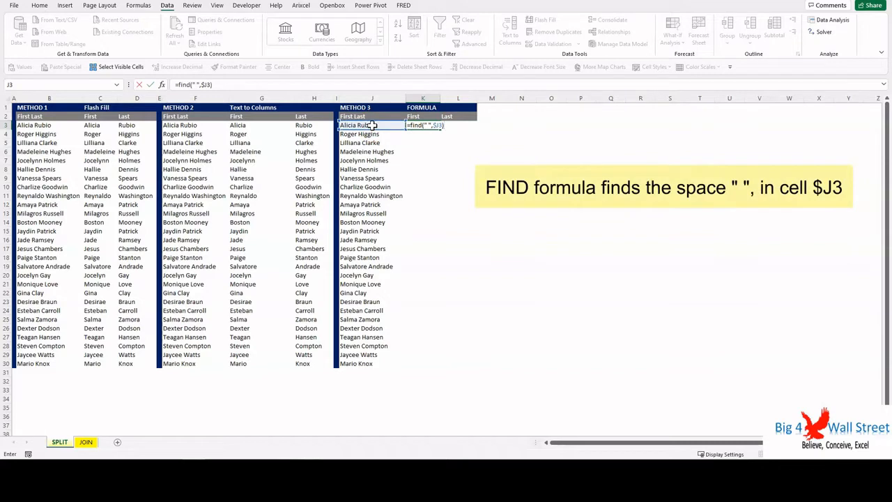
key("Enter")
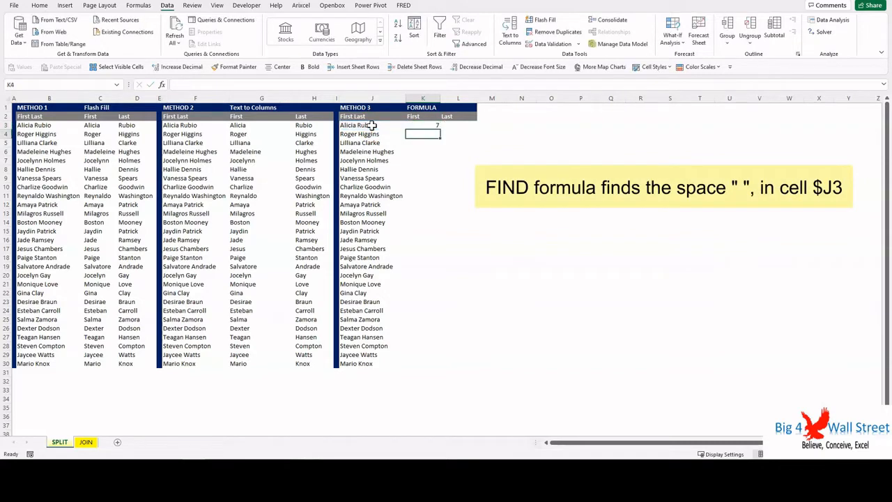
Step: Complete K3's first-name formula by subtracting 1 from the space position, then go to JOIN
left_click(422, 125)
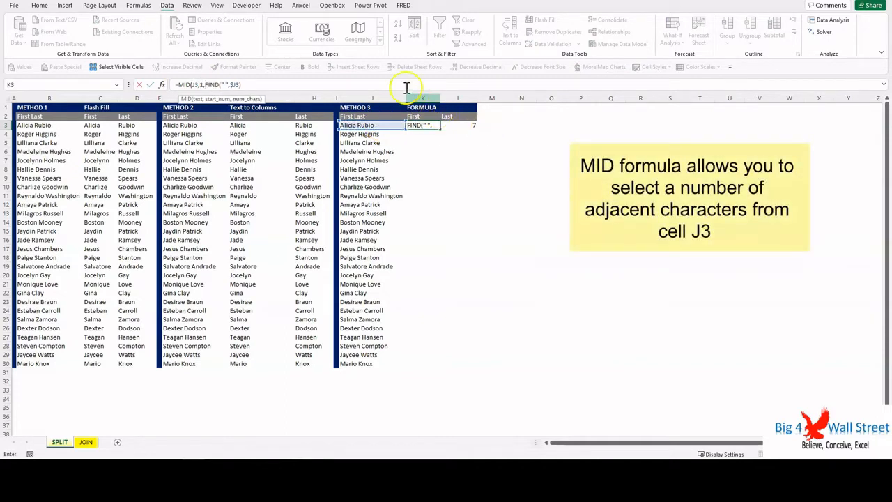
type("-1")
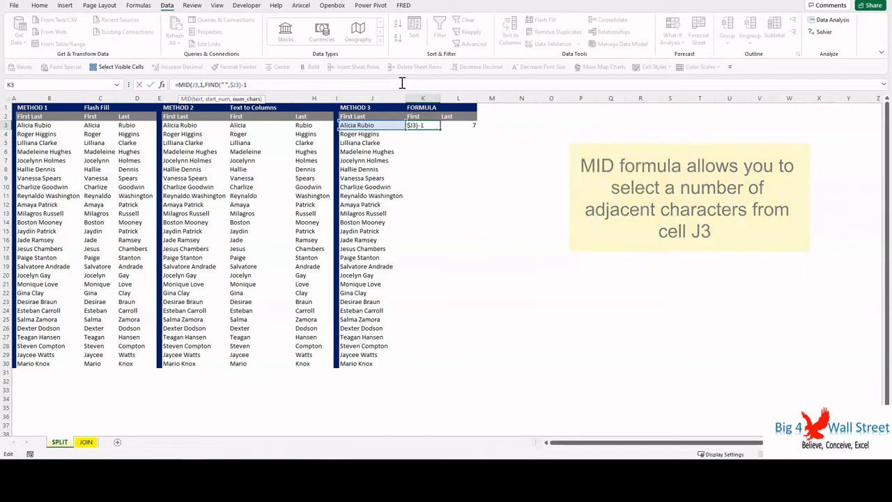
key("Enter")
type("=RIGHT(J3,LEN(J3)-FIND(\" \",$J3))")
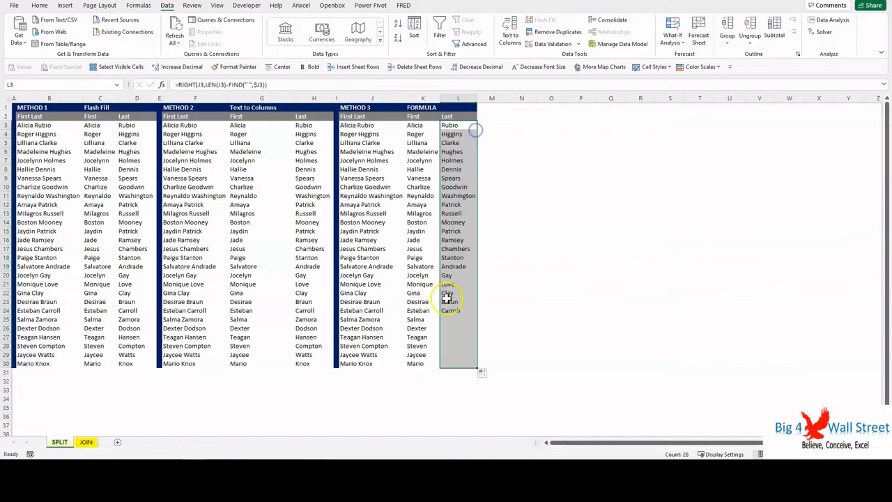
left_click(261, 409)
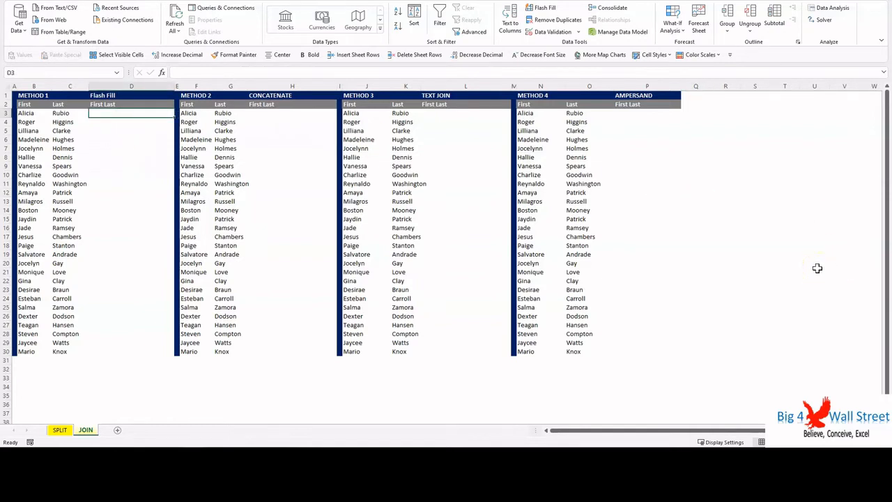
type("Alicia Rubio")
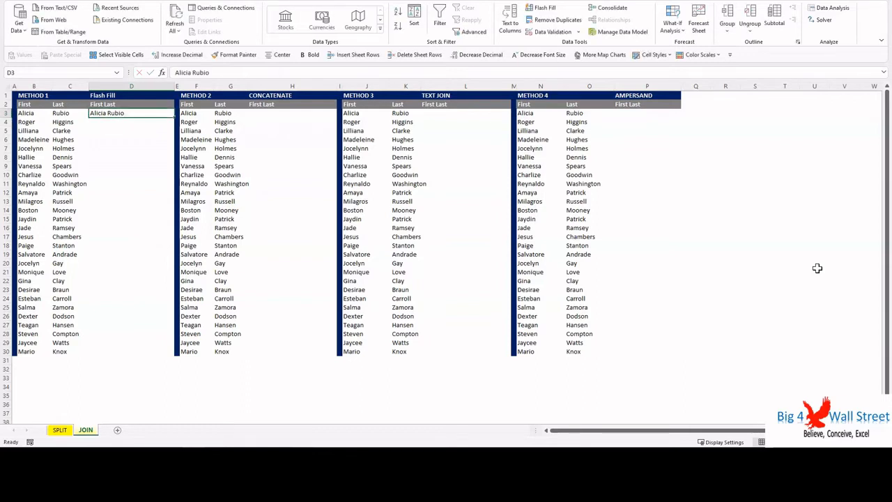
key("ctrl+e")
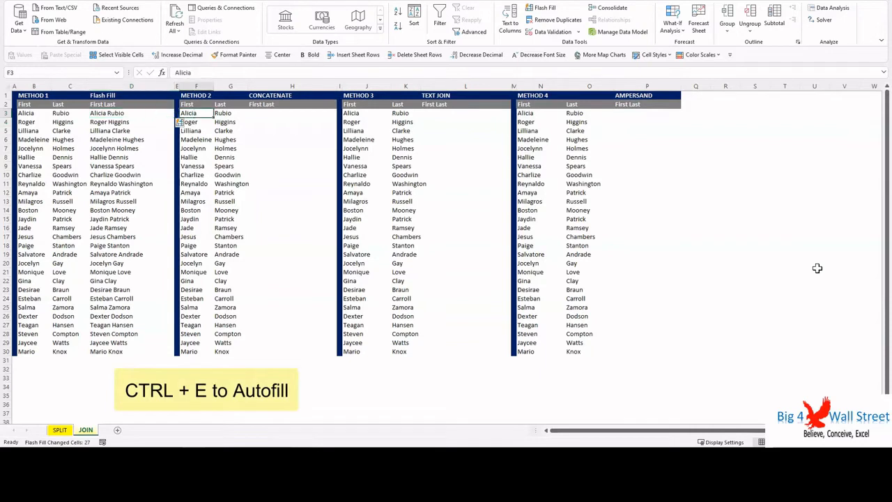
Step: Fill H with =CONCATENATE(F3," ",G3) down the column and begin a TEXTJOIN formula
type("=conc")
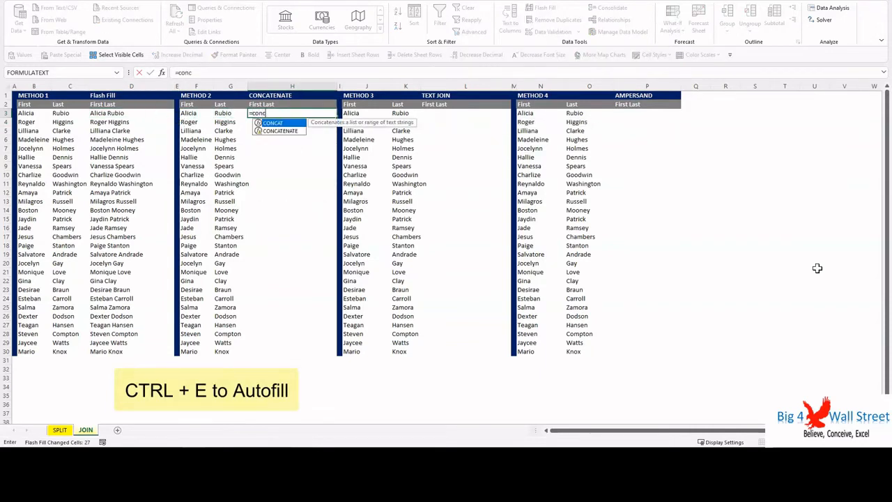
type("concatenate")
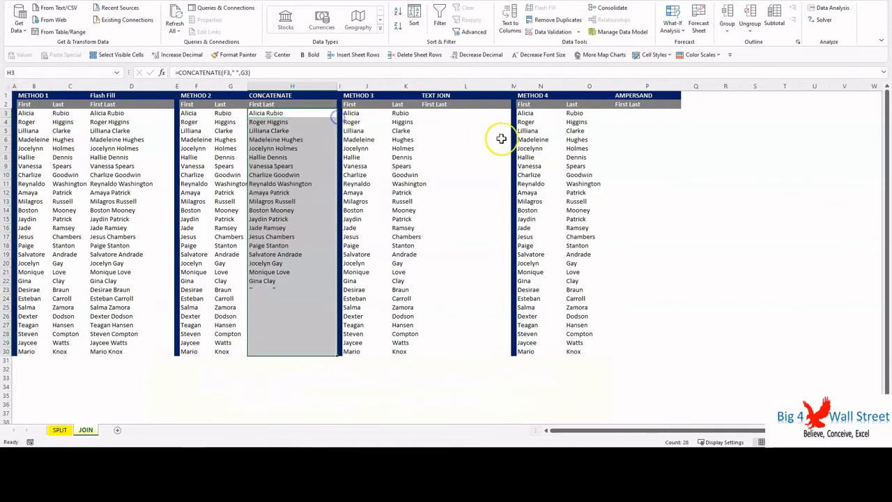
type("=textjoin(\"")
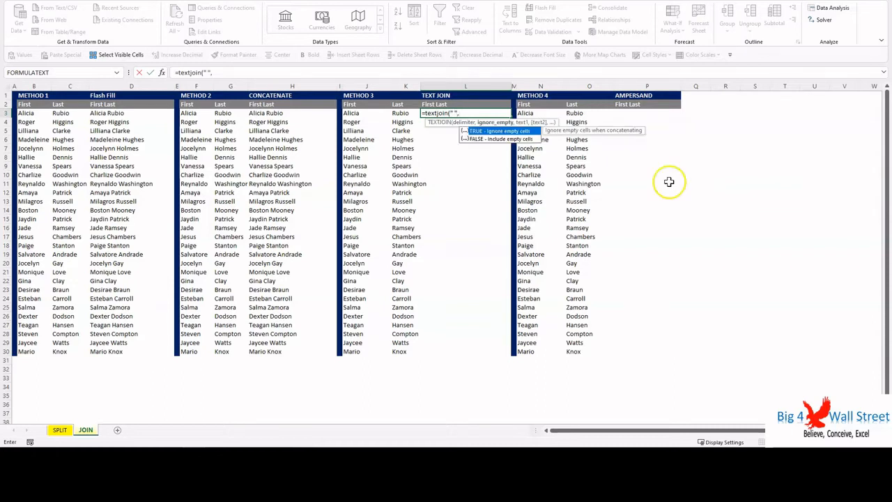
Step: Enter =TEXTJOIN(" ",TRUE,J3,K3) in L3, then start the ampersand formula with N3
type(",TU")
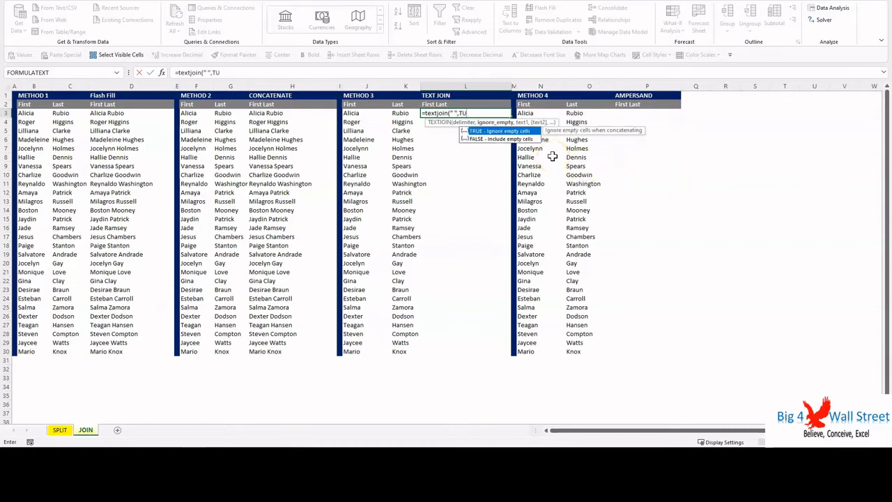
type("RUE")
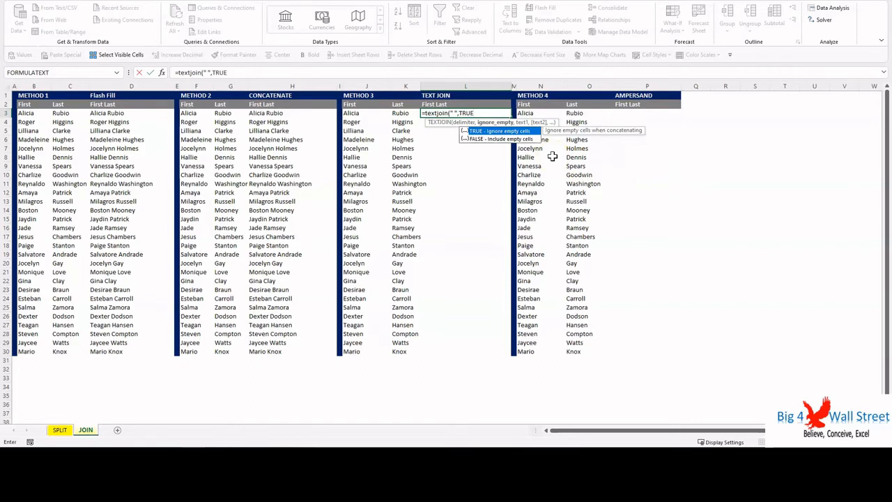
left_click(351, 113)
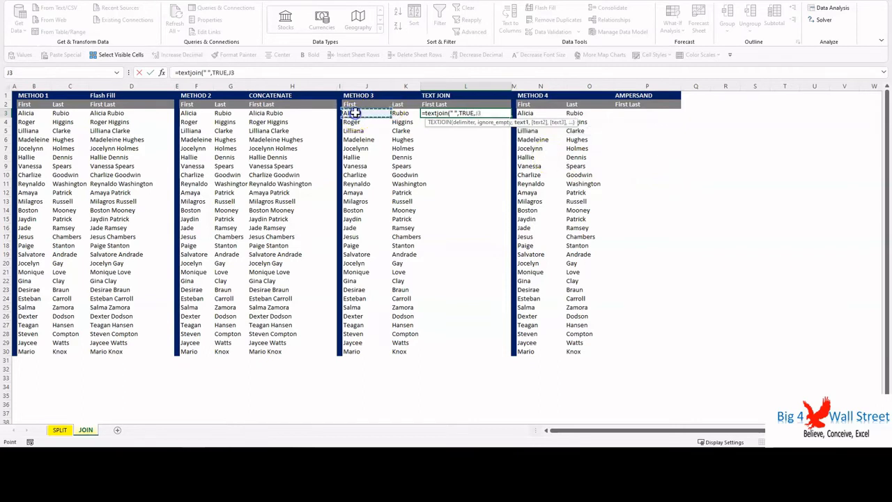
key("Enter")
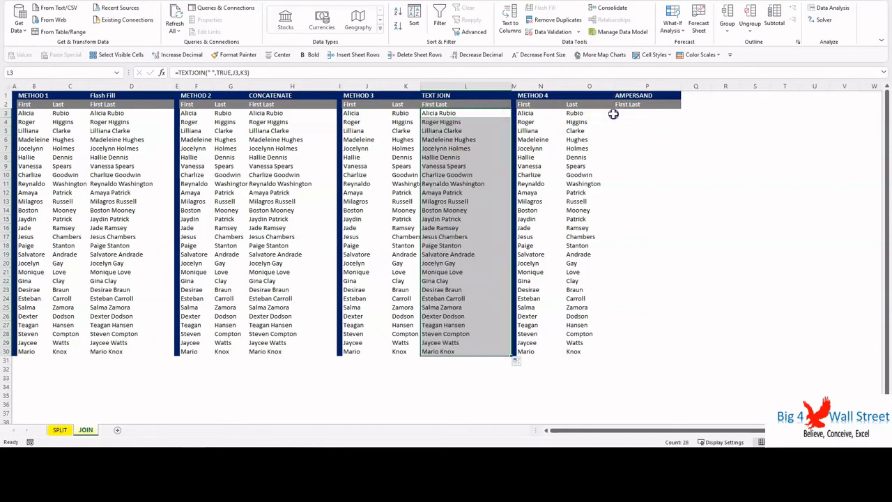
left_click(646, 113)
type("=N3")
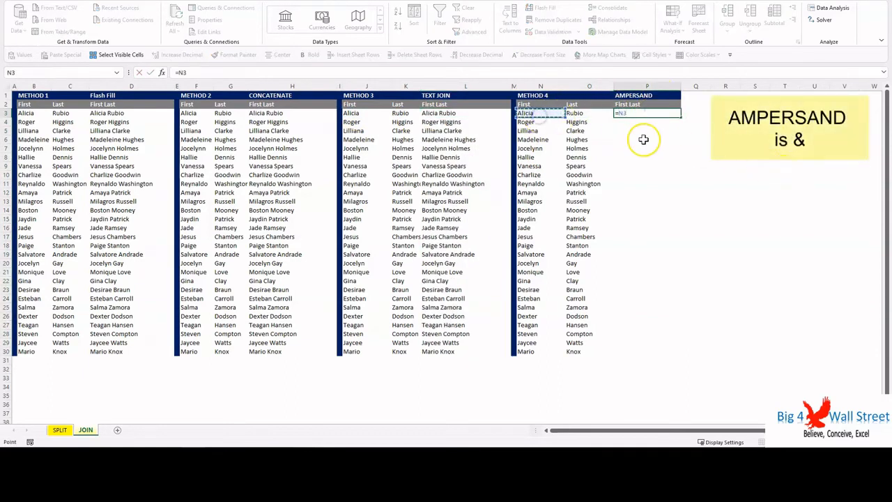
Step: Complete =N3&" "&O3 in P3 and fill the AMPERSAND column down
type("&\" \"")
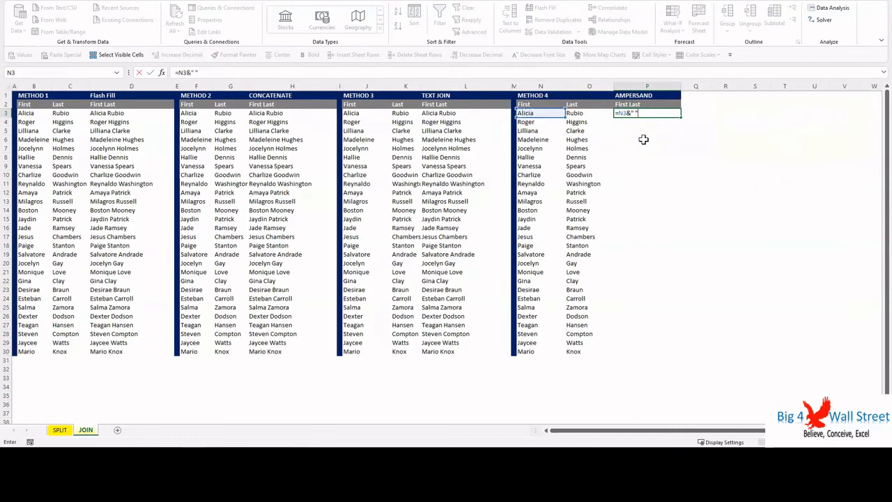
left_click(573, 113)
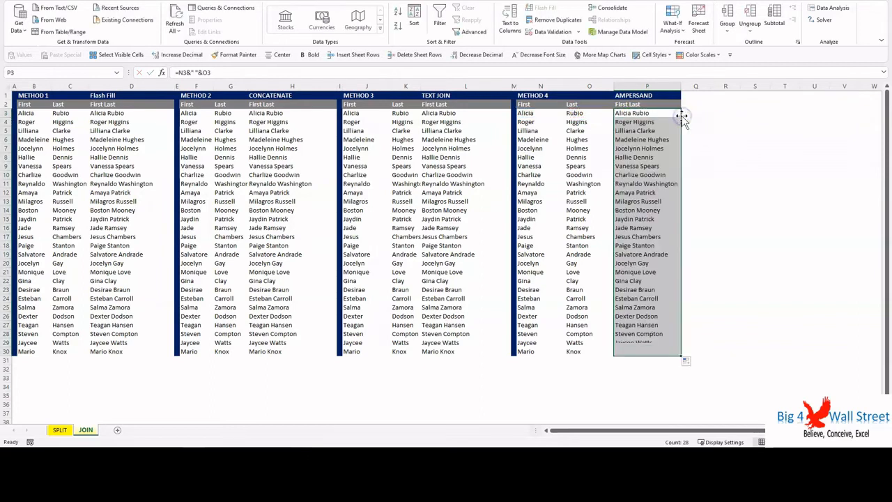
left_click(725, 112)
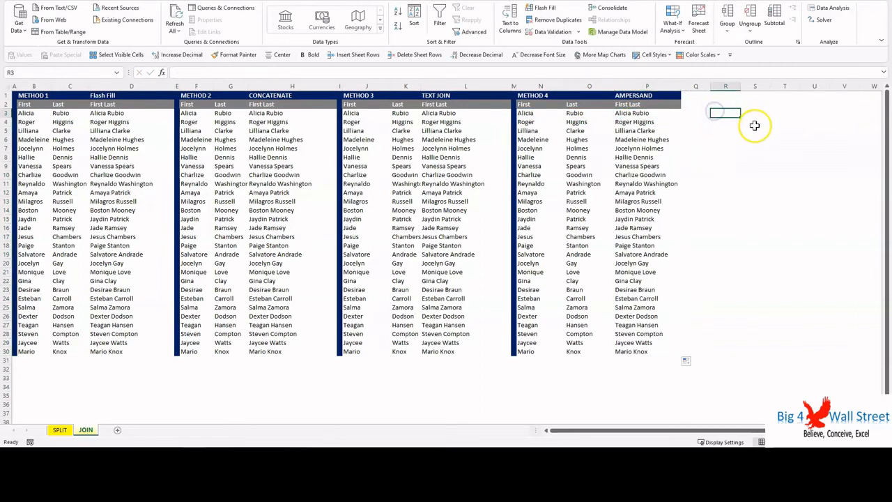